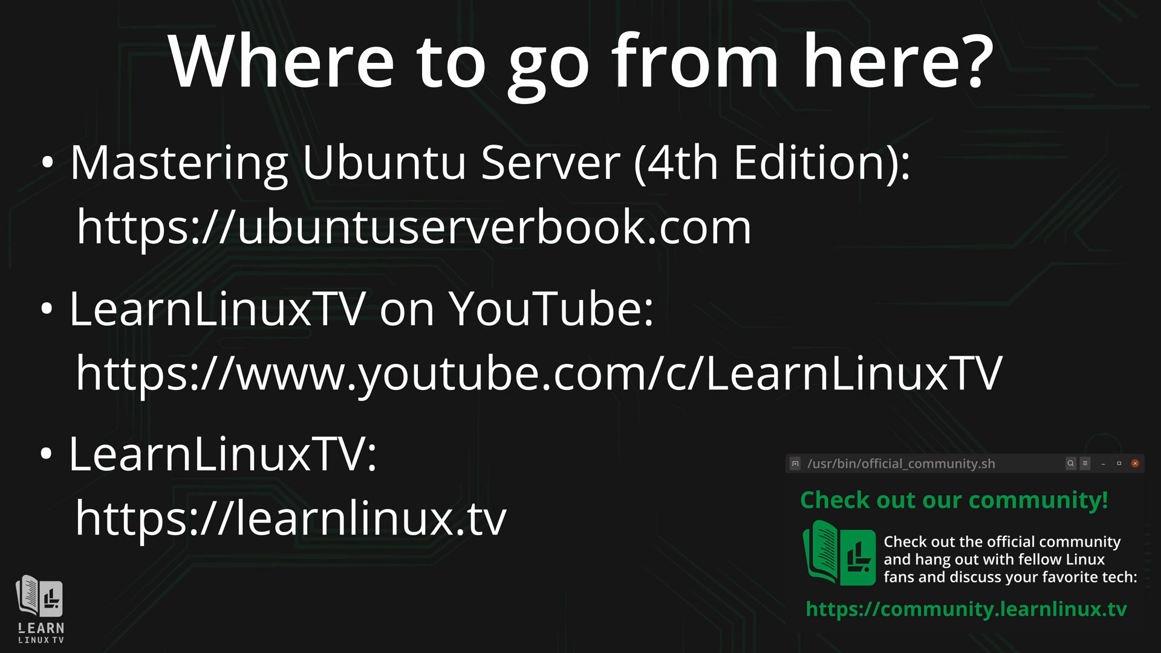
{"action": "left_click", "coordinate": [1133, 464]}
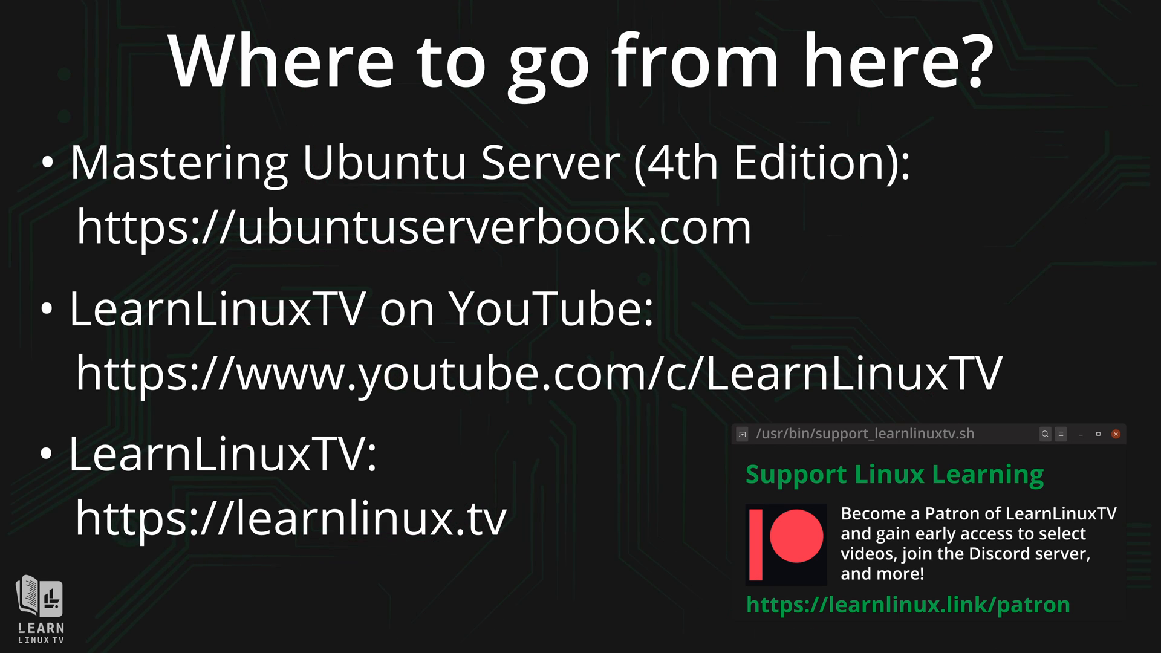
{"action": "left_click", "coordinate": [1116, 434]}
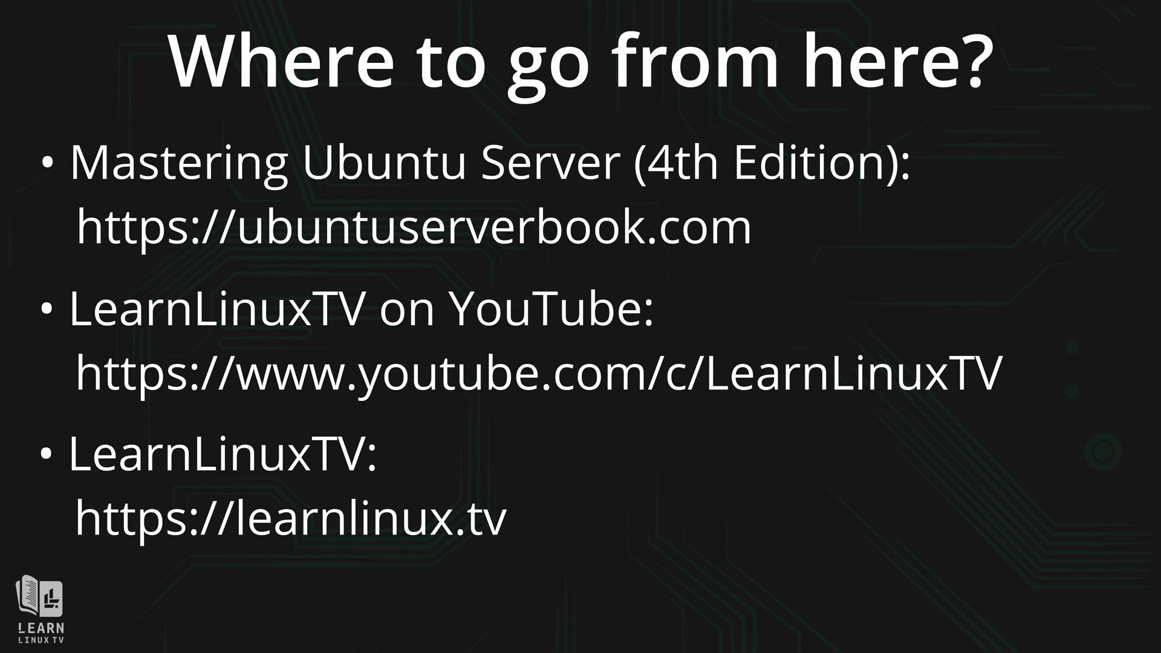